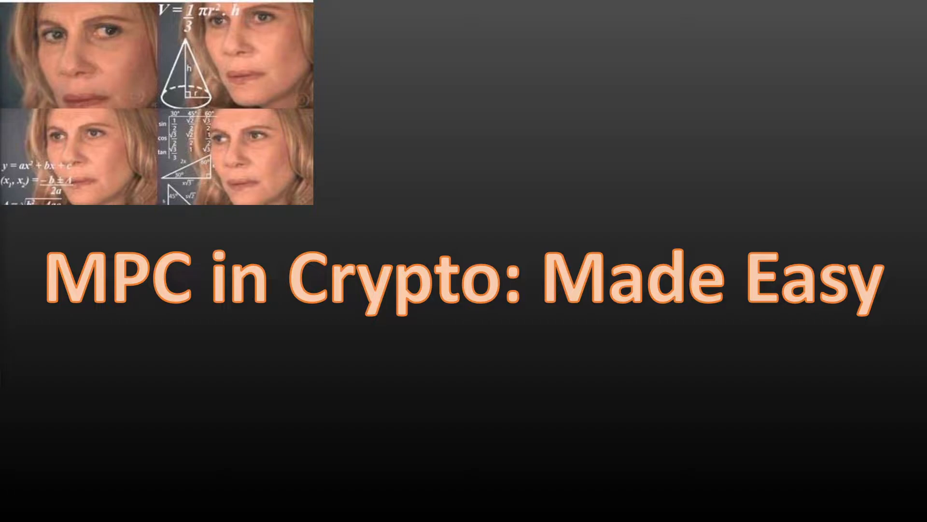
{"action": "mouse_move", "coordinate": [286, 418]}
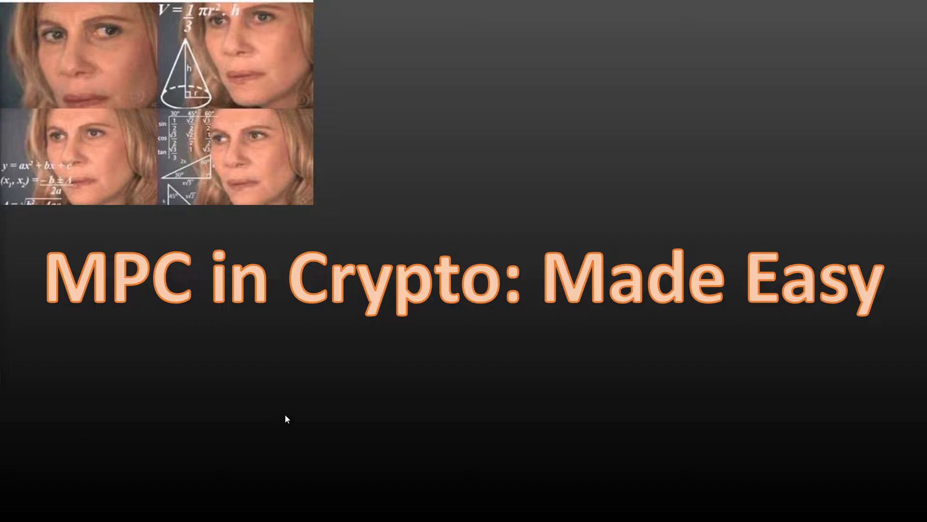
{"action": "mouse_move", "coordinate": [253, 407]}
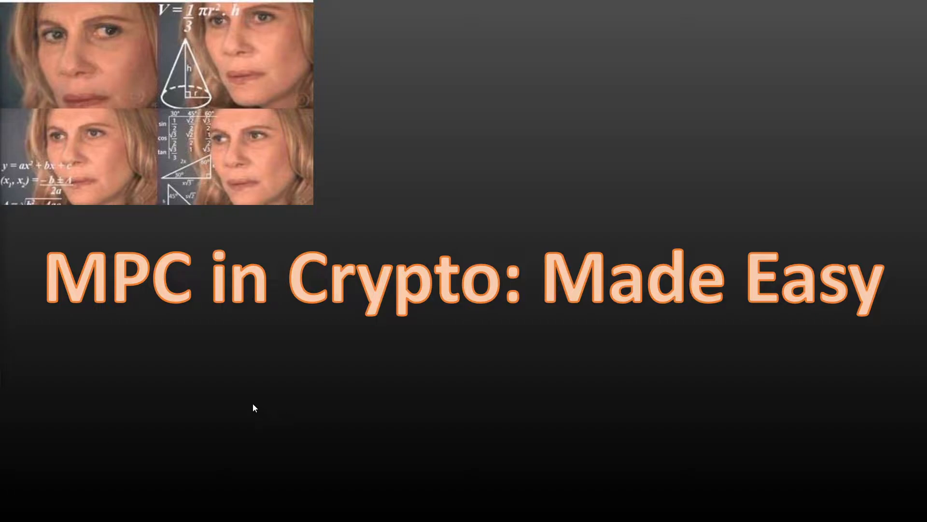